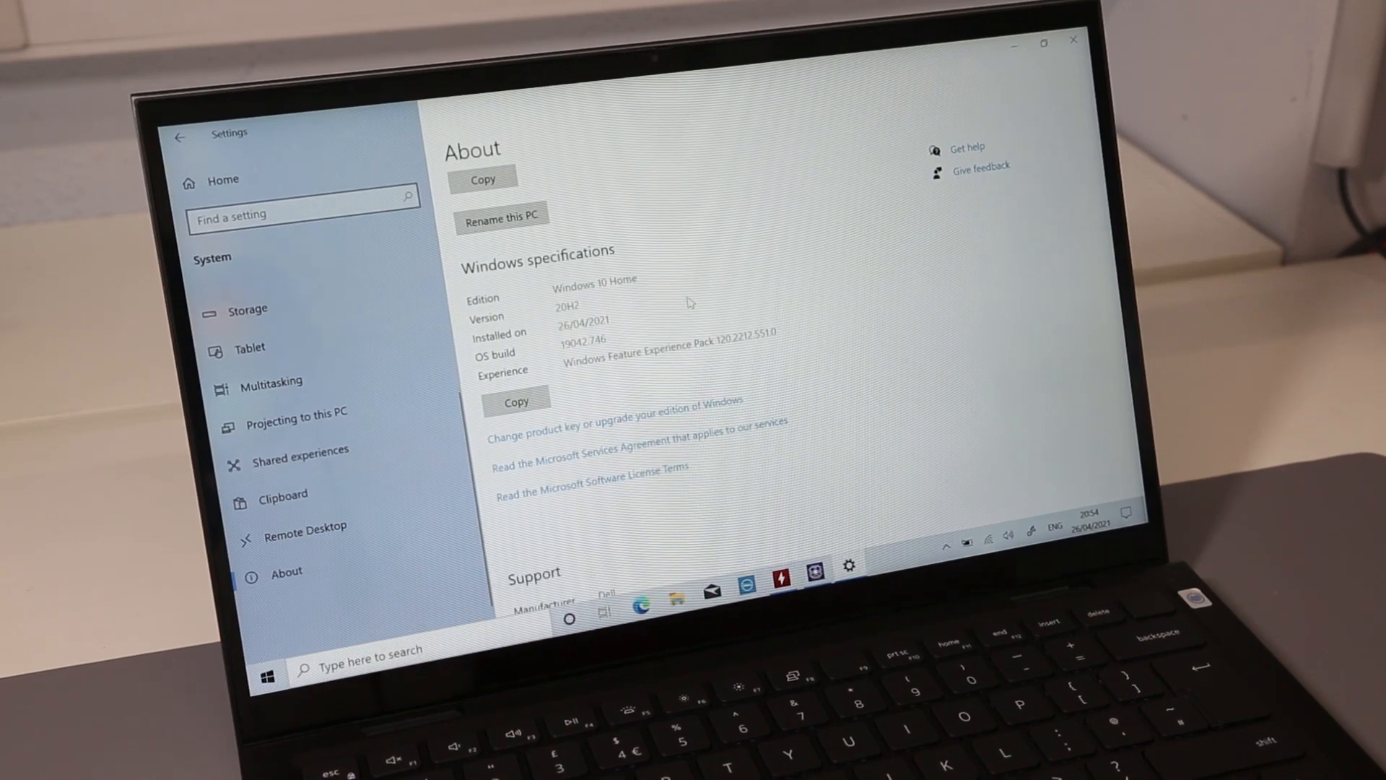
pyautogui.moveTo(1282, 620)
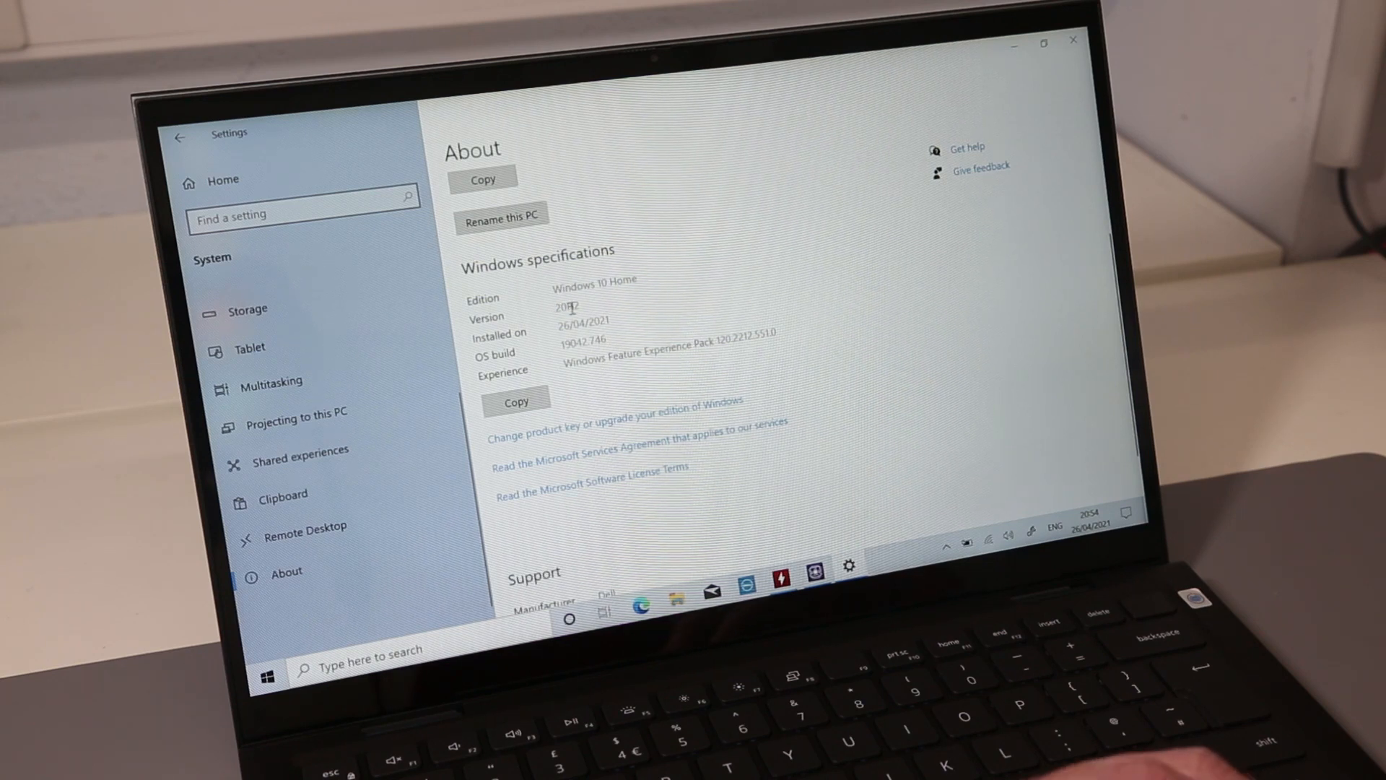
pyautogui.moveTo(667, 327)
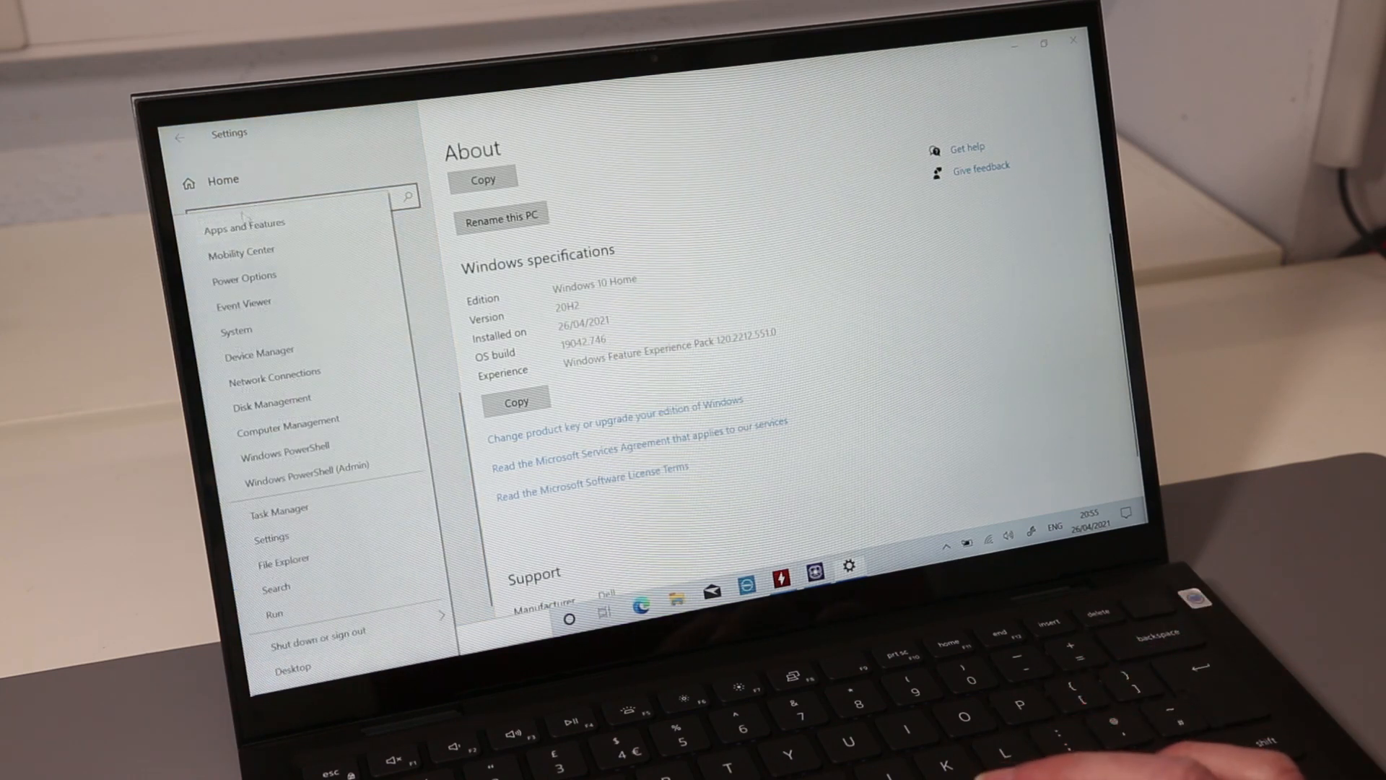
# Step: Show Apps & features and scroll down through the 70 installed apps to the bottom
pyautogui.click(249, 224)
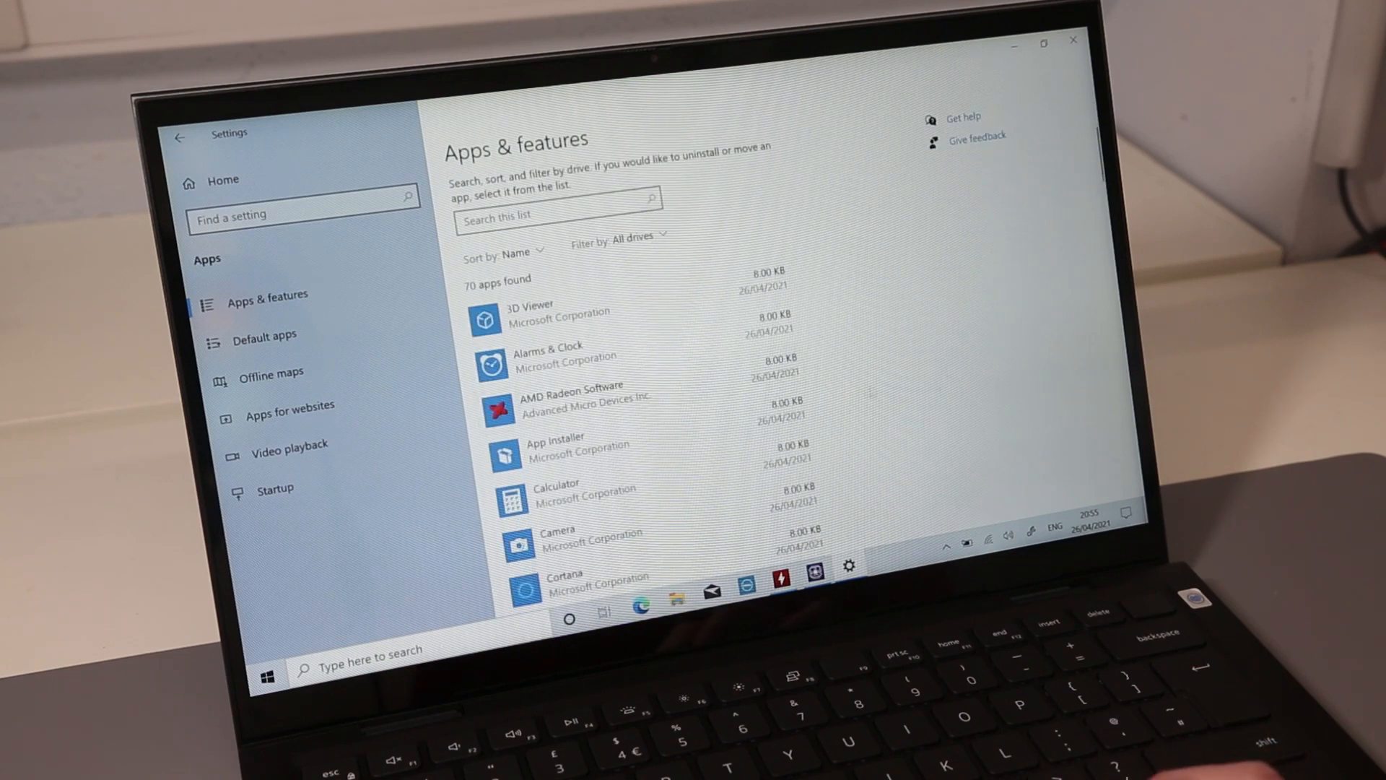
pyautogui.scroll(-3)
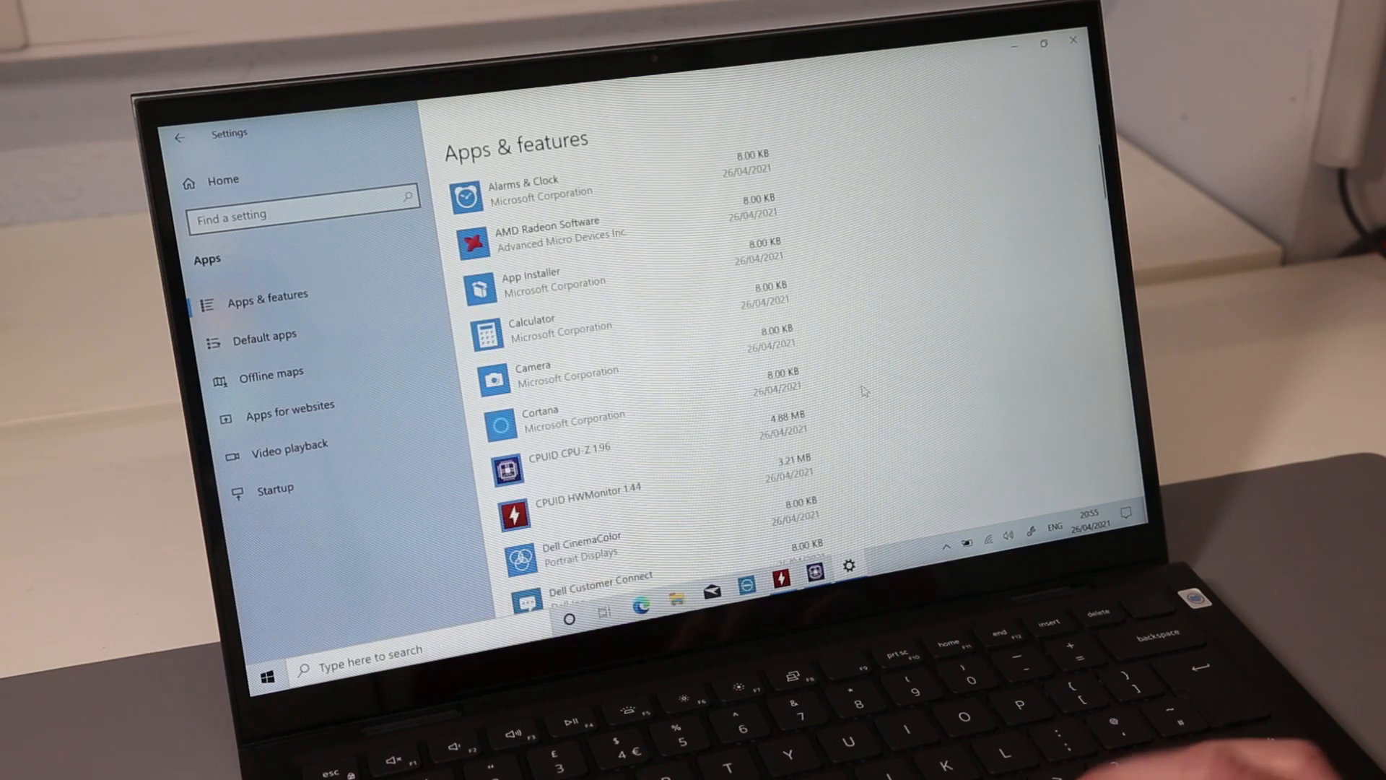
pyautogui.scroll(-3)
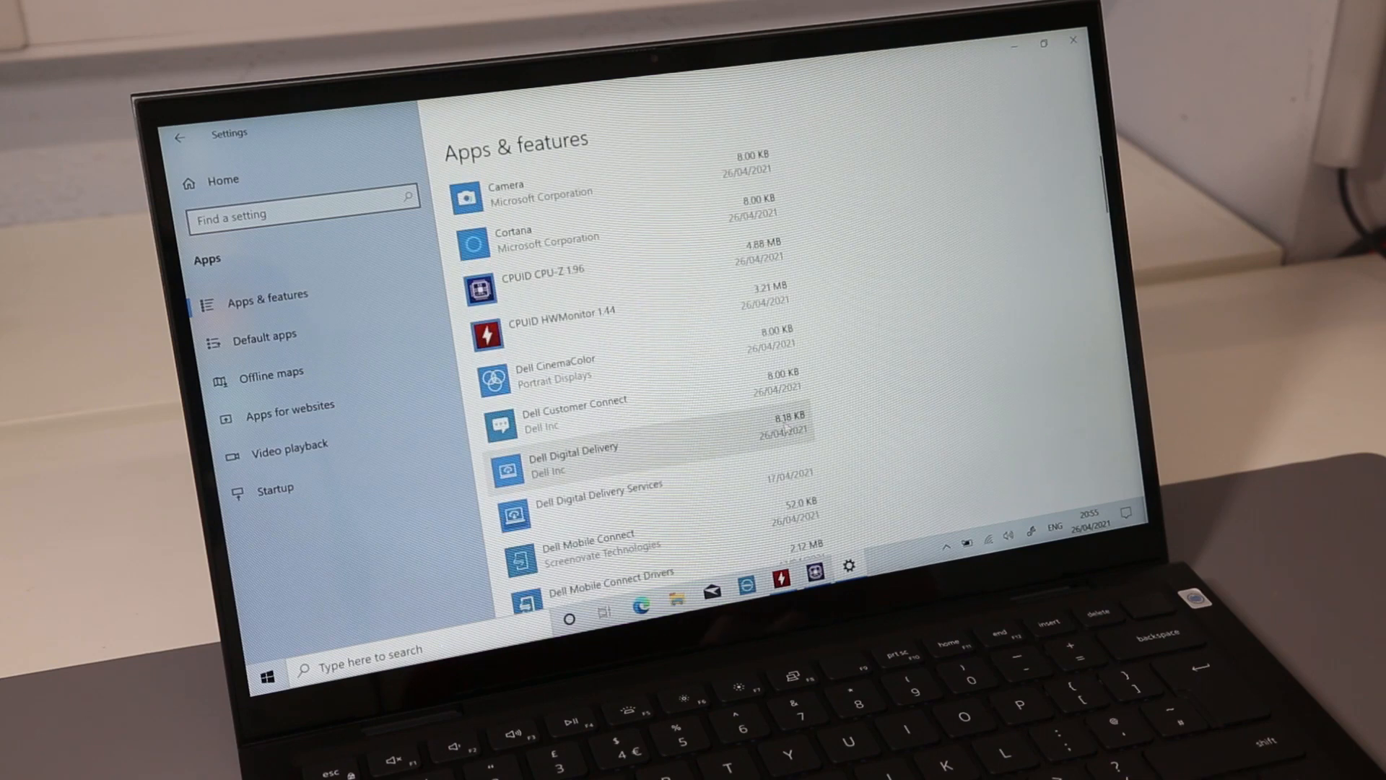
pyautogui.scroll(-3)
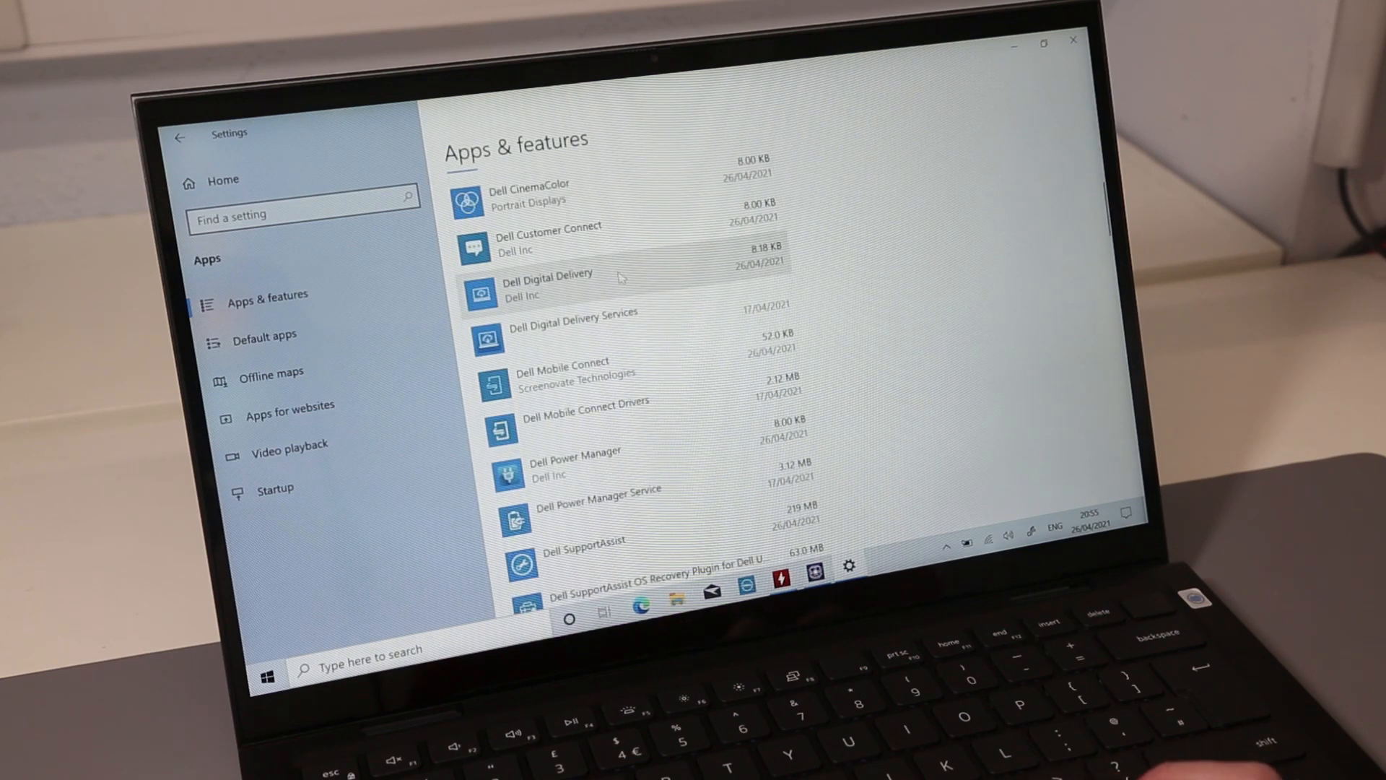
pyautogui.scroll(-3)
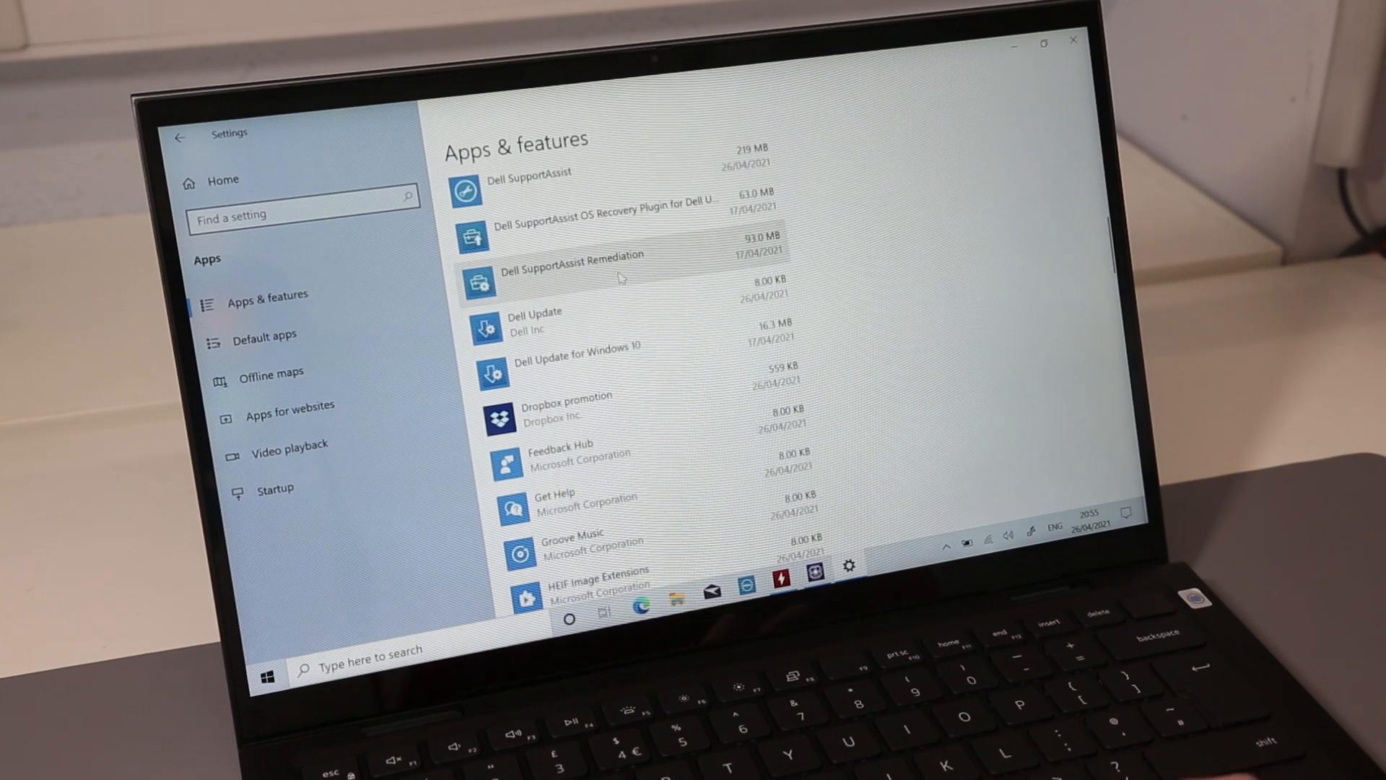
pyautogui.scroll(-3)
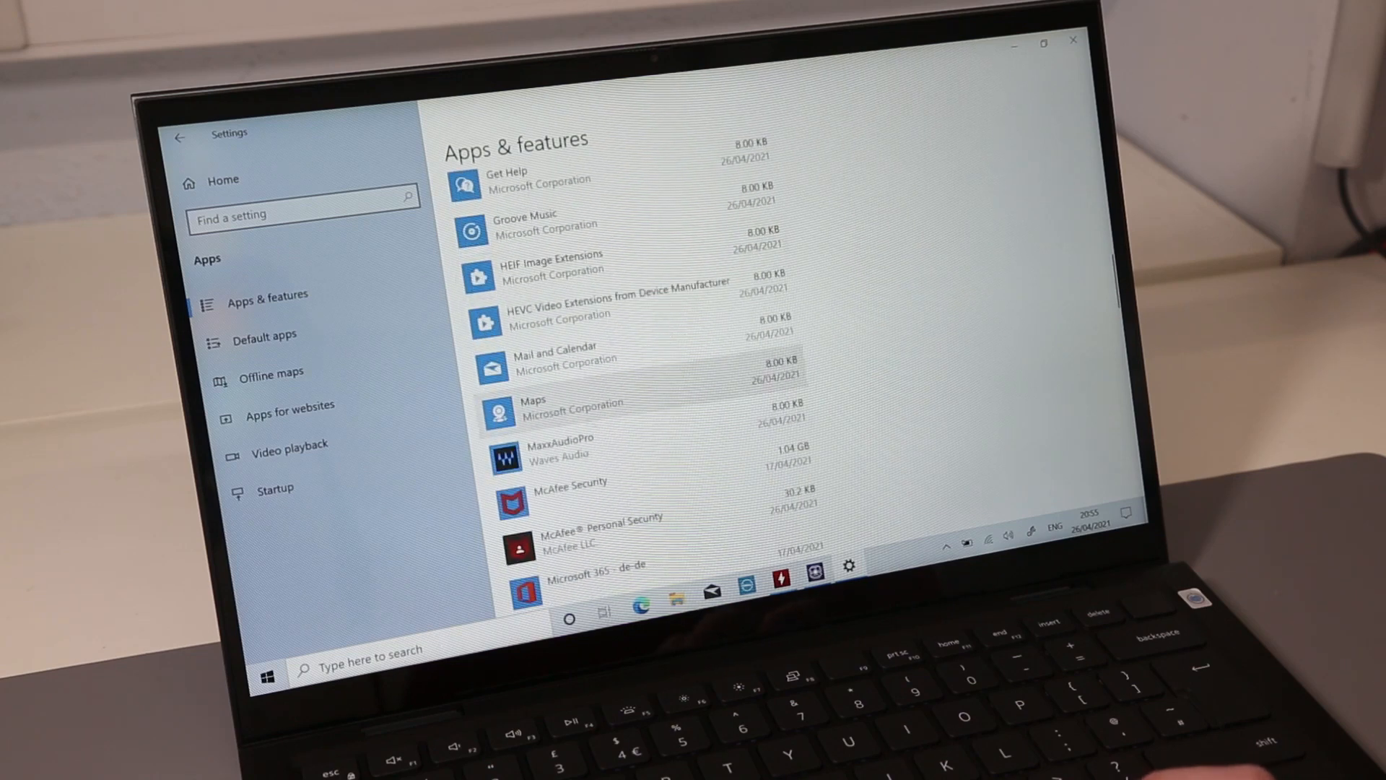
pyautogui.scroll(-3)
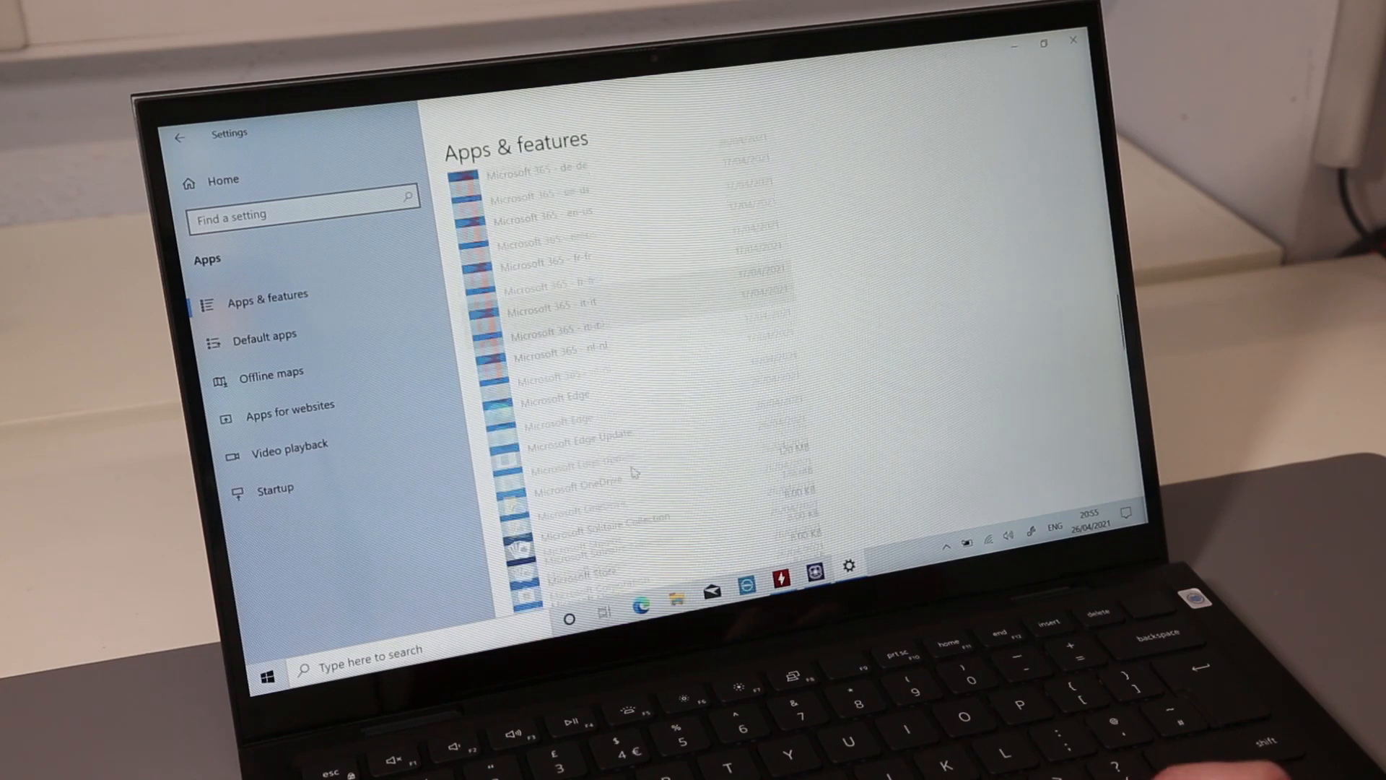
pyautogui.scroll(-3)
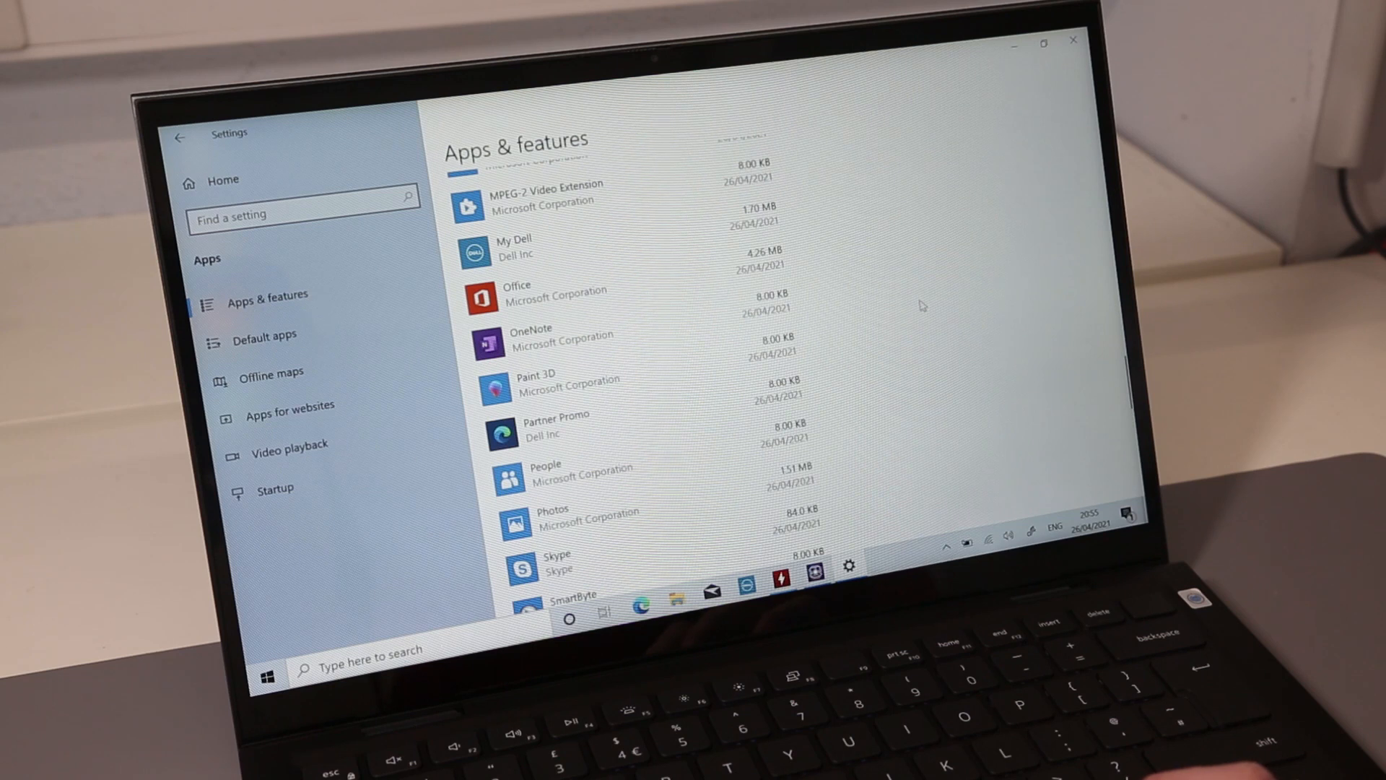
pyautogui.scroll(-3)
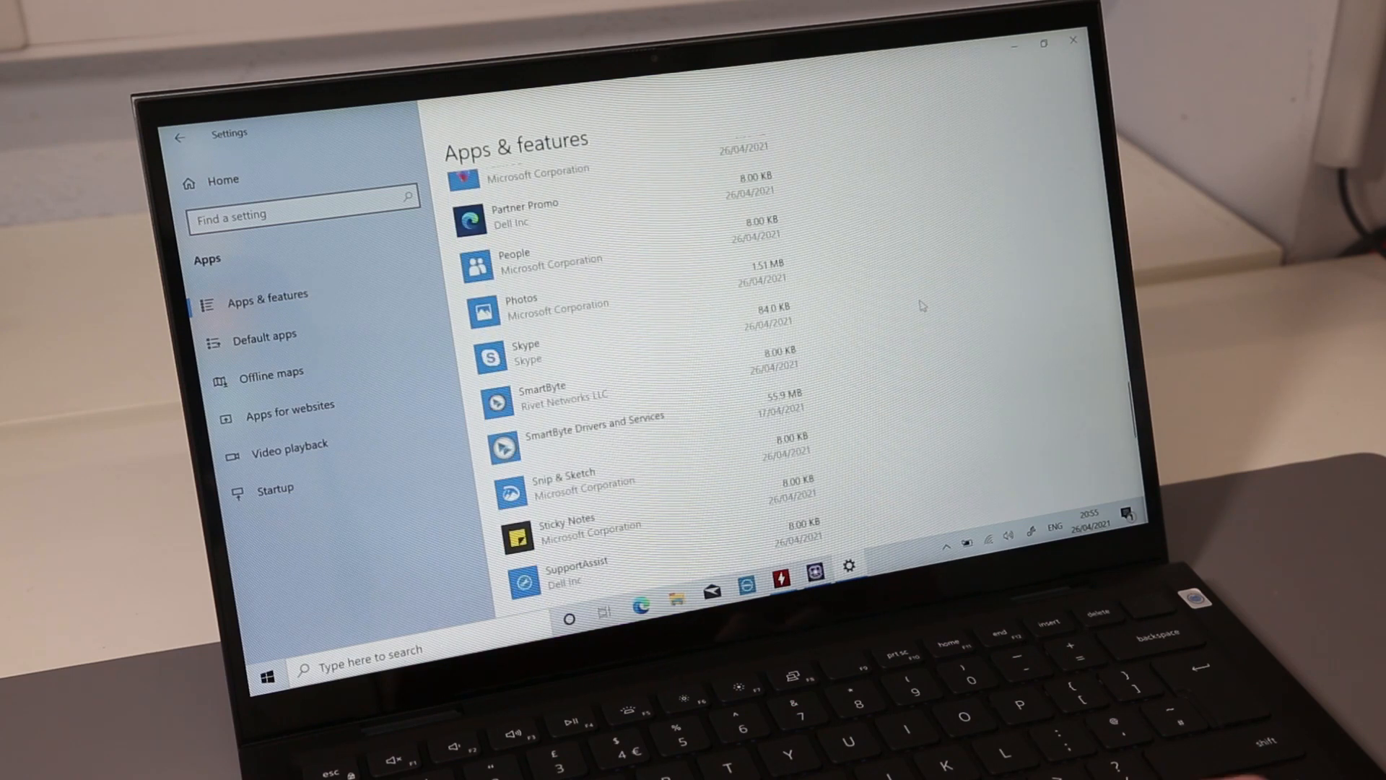
pyautogui.scroll(-3)
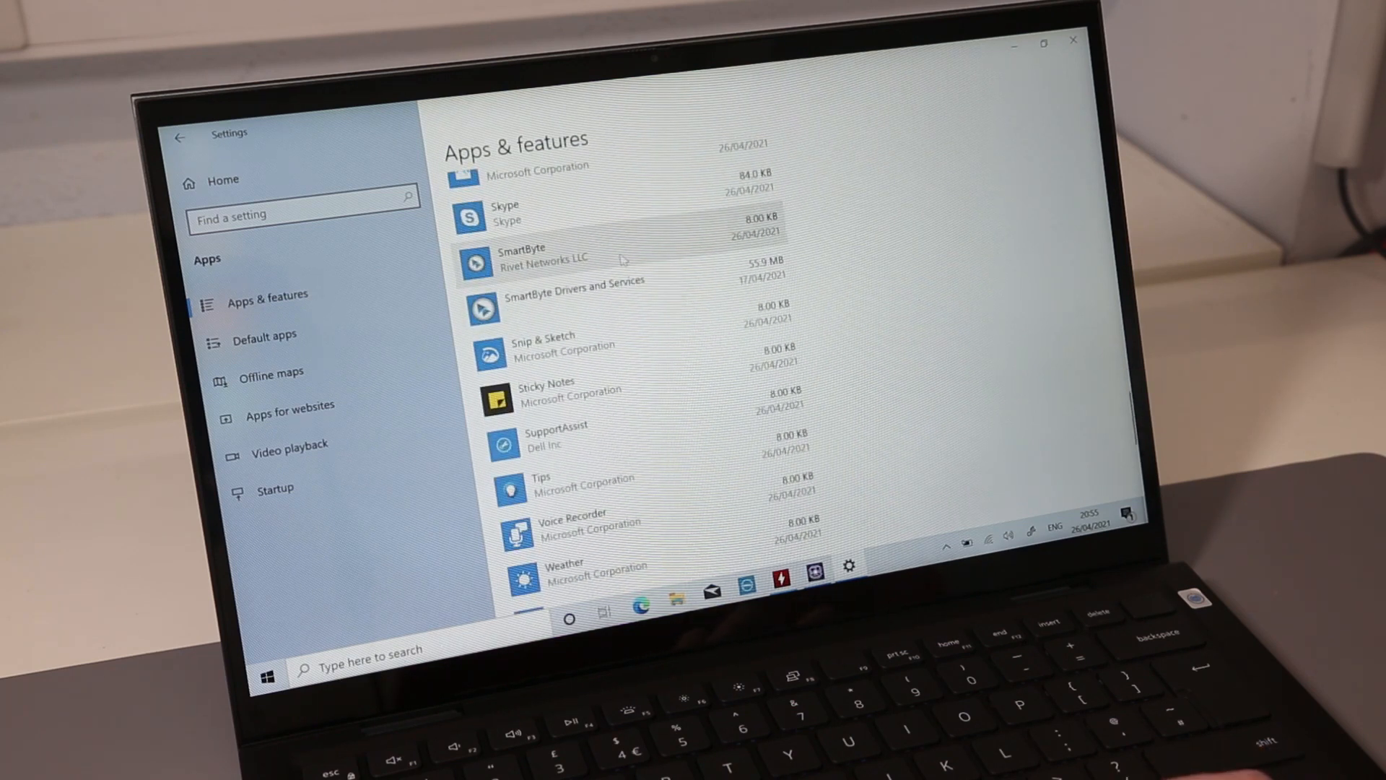
# Step: Scroll back to the top of the apps list, passing CPUID CPU-Z 1.96 and HWMonitor 1.44
pyautogui.scroll(3)
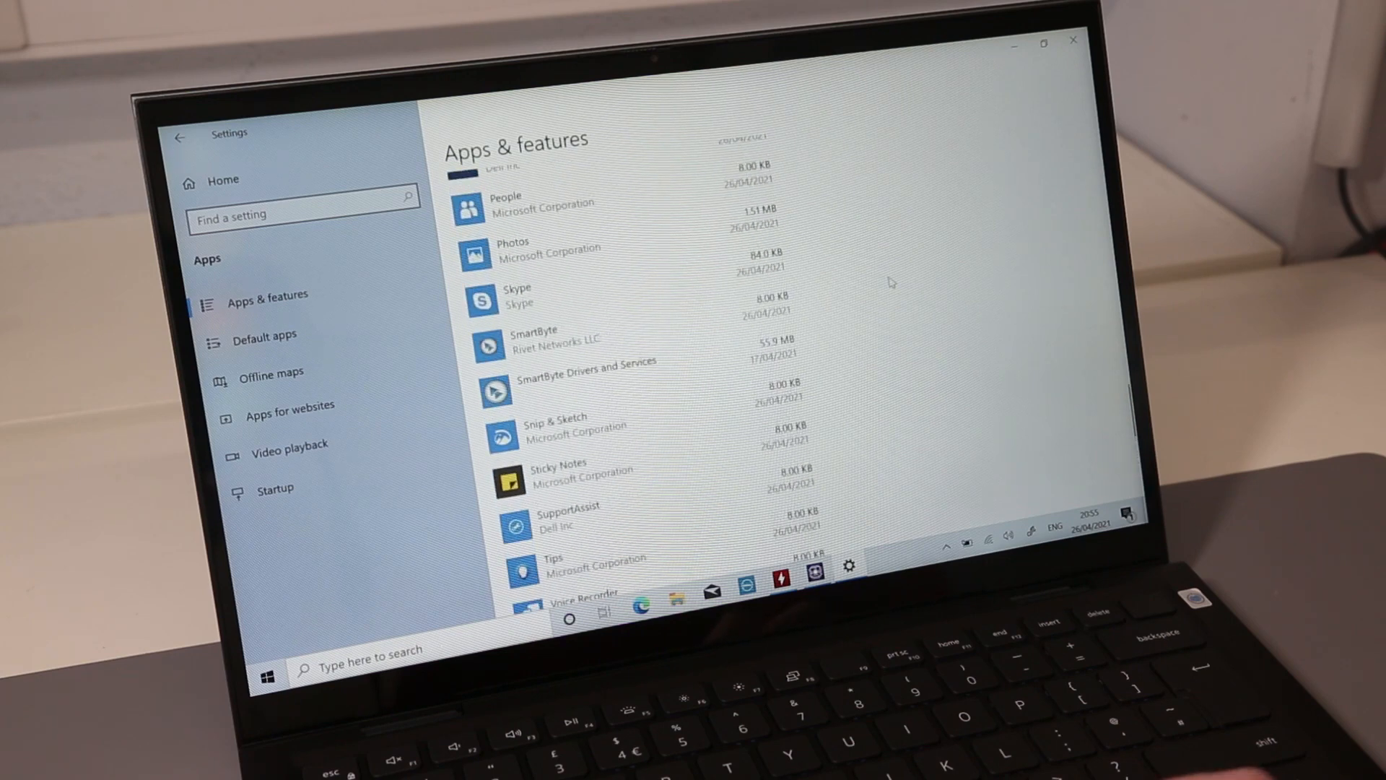
pyautogui.scroll(-3)
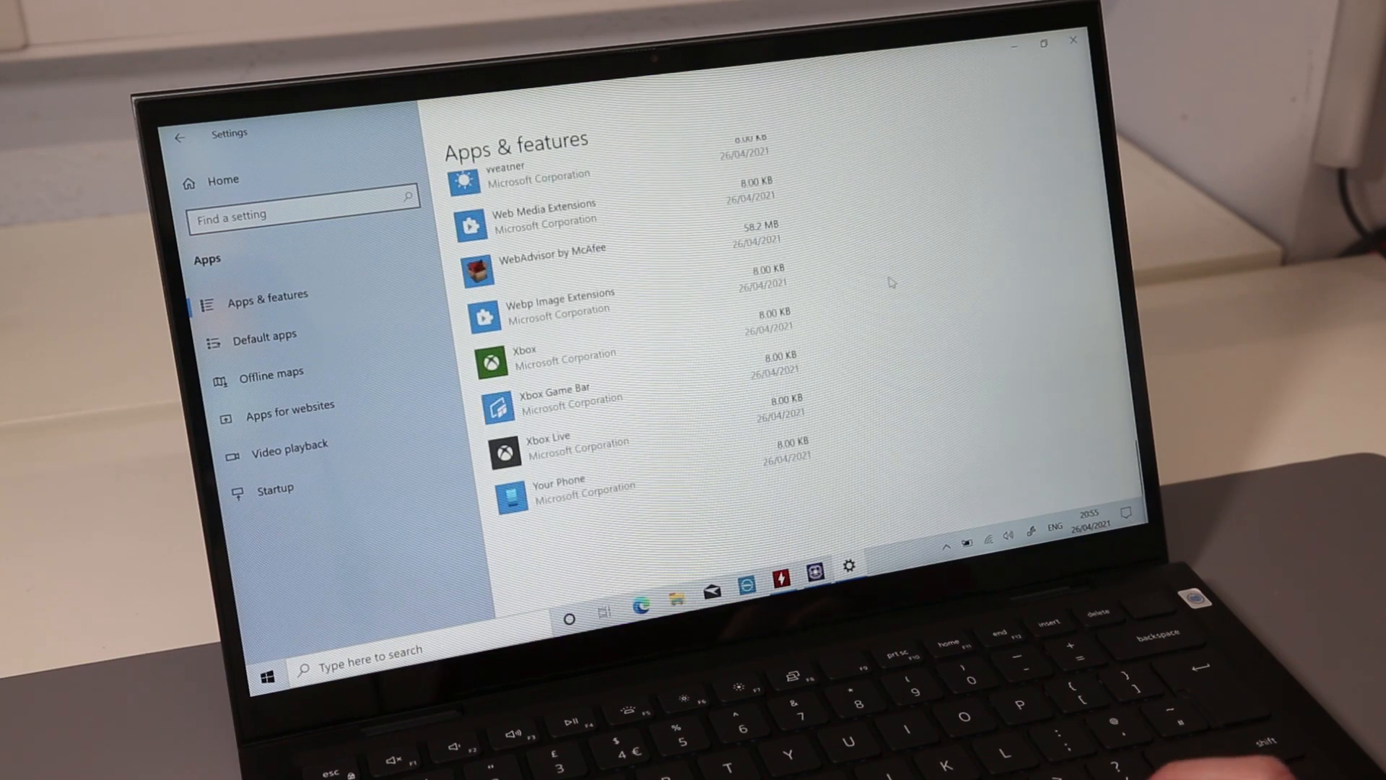
pyautogui.scroll(3)
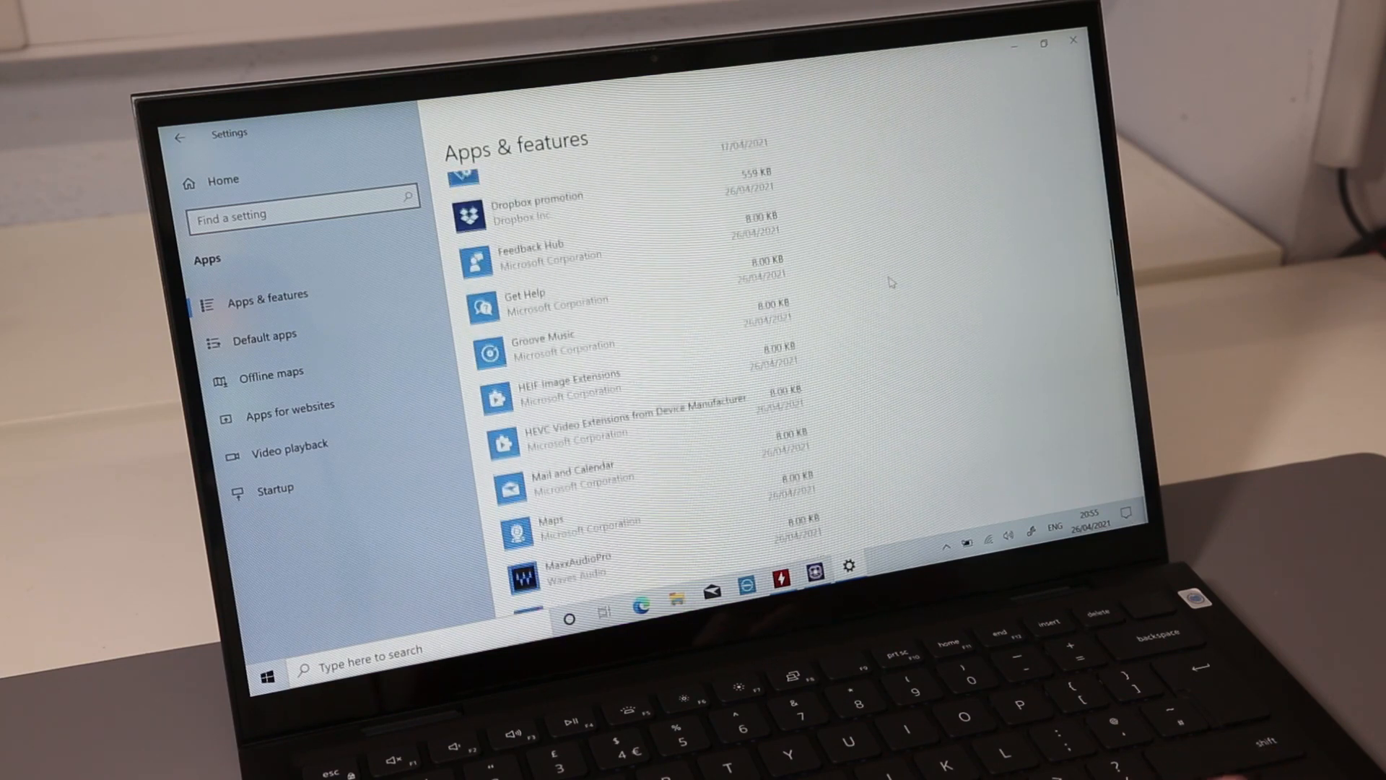
pyautogui.scroll(3)
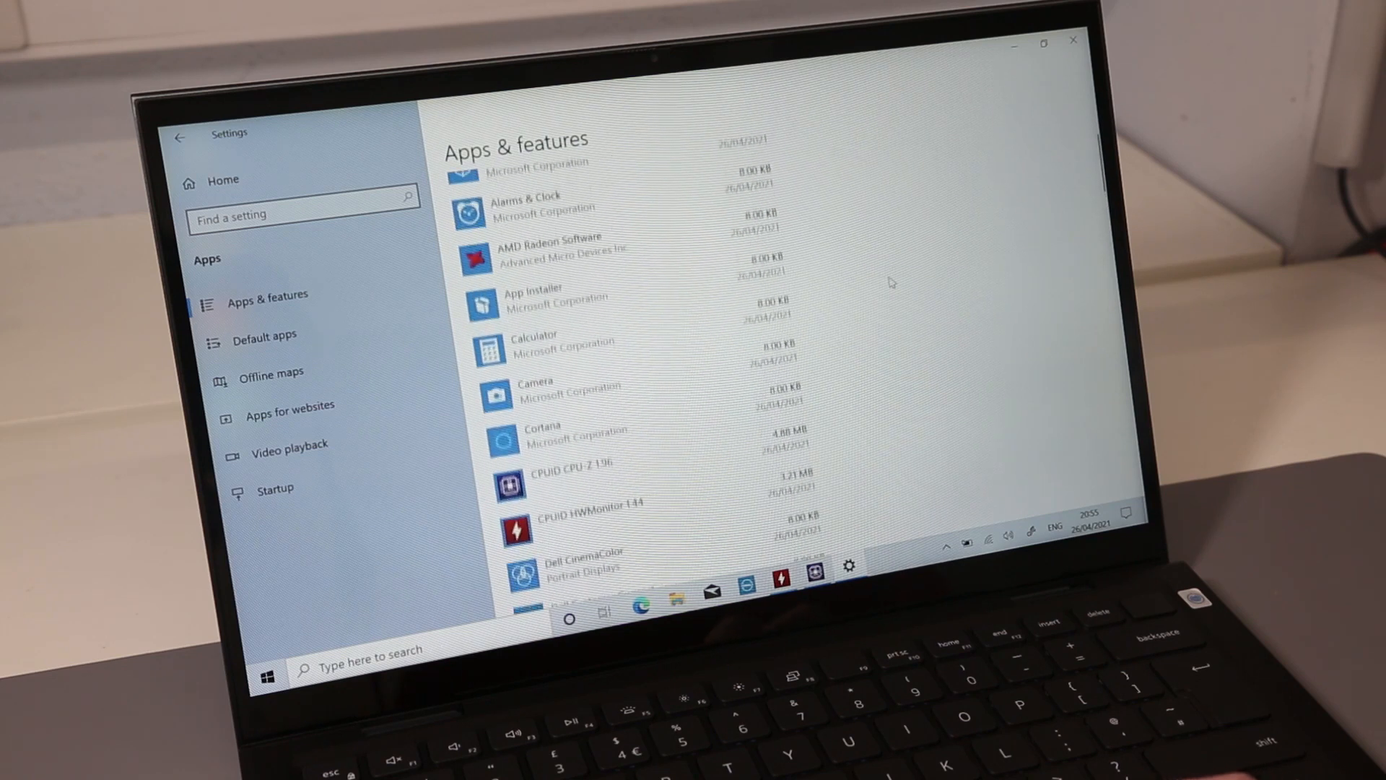
pyautogui.scroll(3)
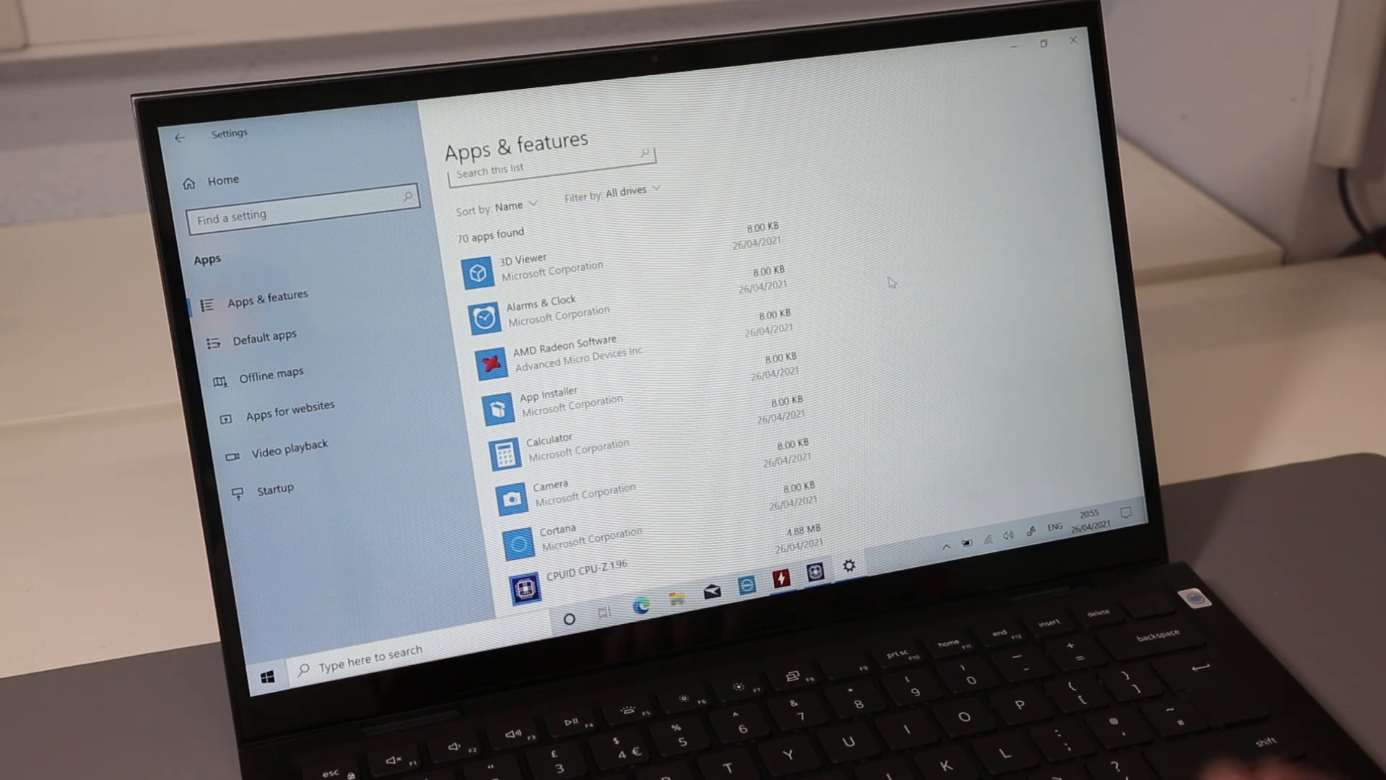
pyautogui.click(1073, 42)
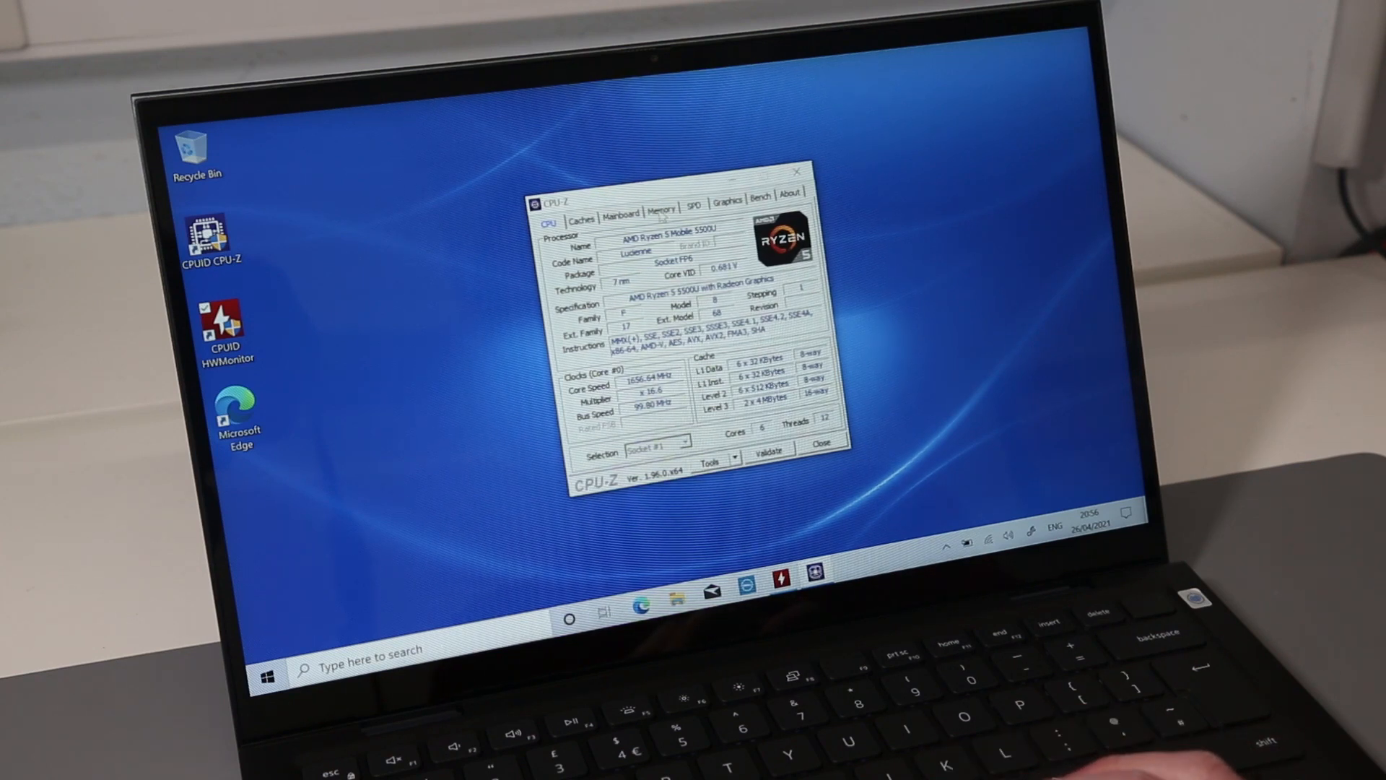
# Step: Review the 8 GB dual-channel DDR4 details on CPU-Z's Memory view, then close CPU-Z for HWMonitor
pyautogui.click(660, 206)
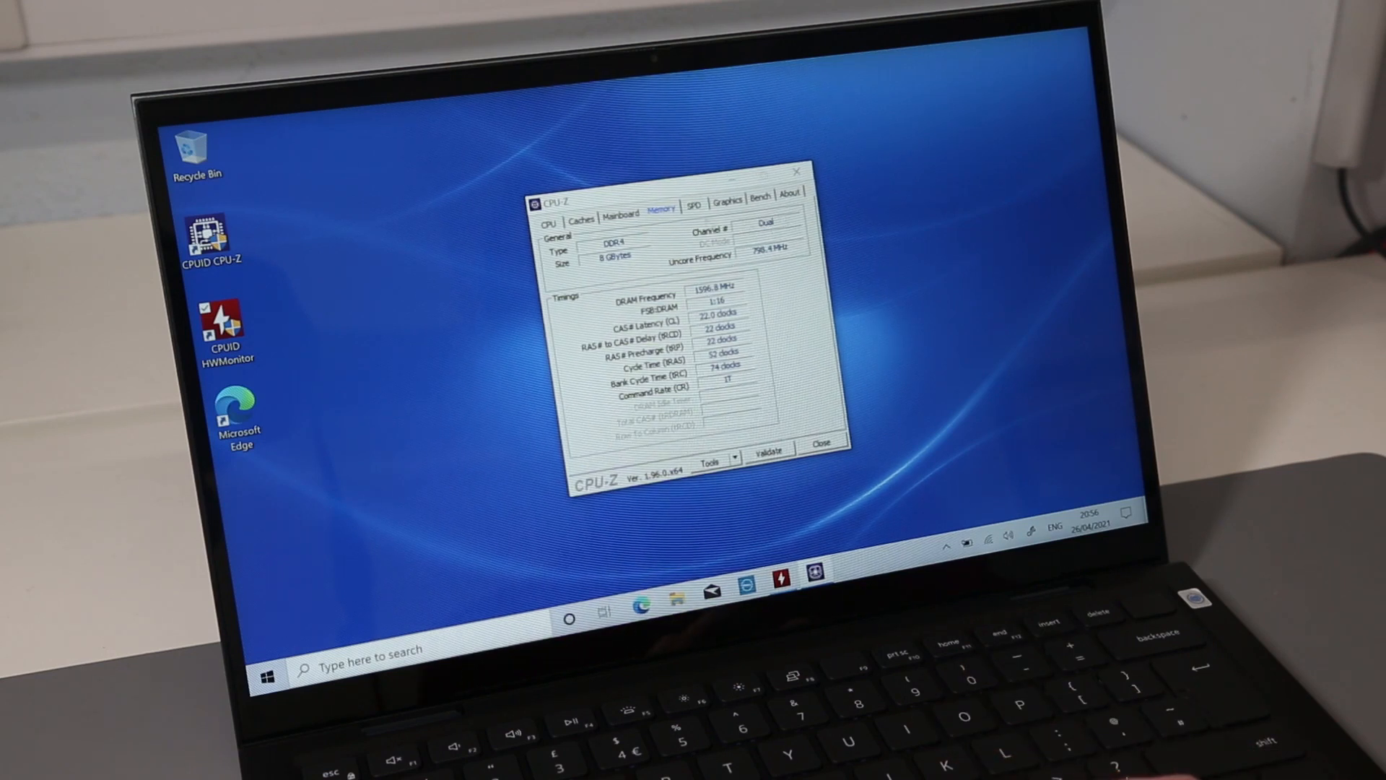
pyautogui.click(694, 206)
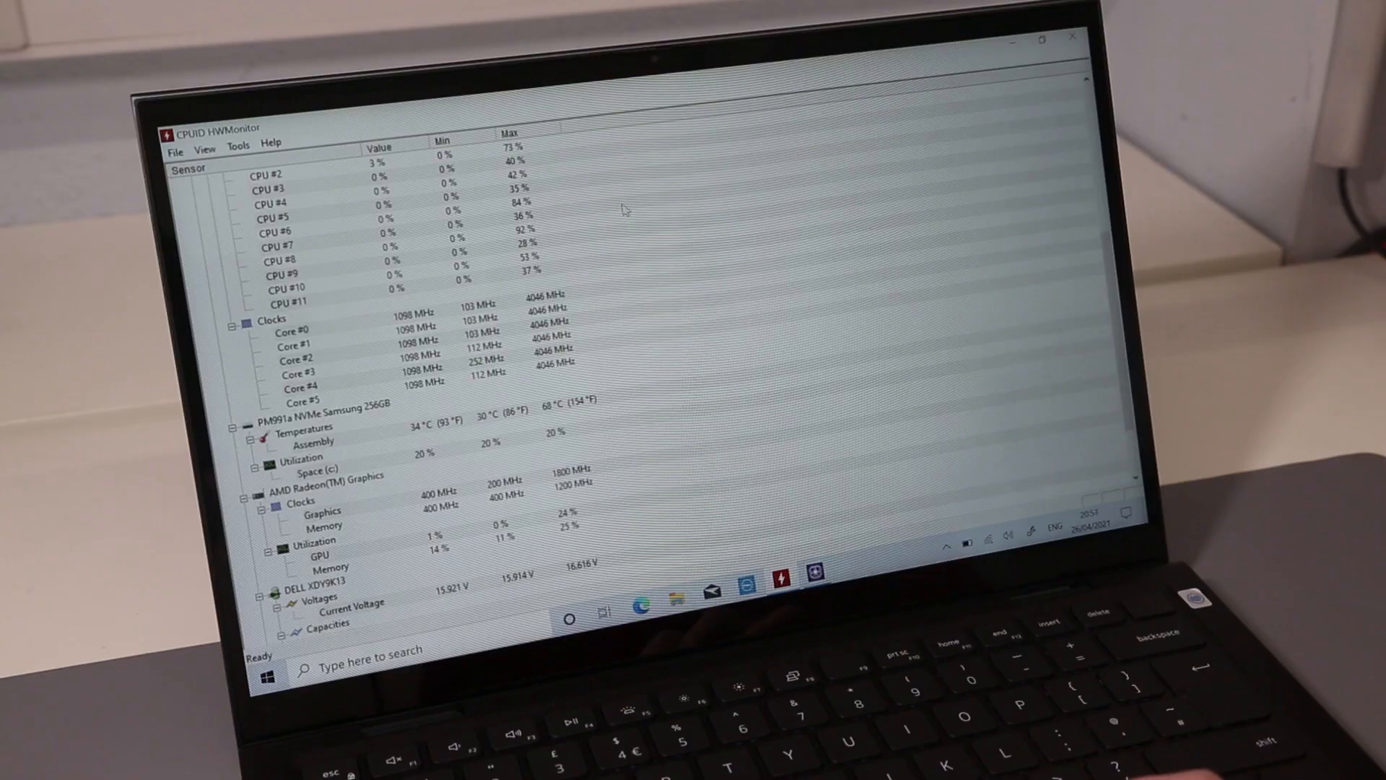
pyautogui.scroll(-3)
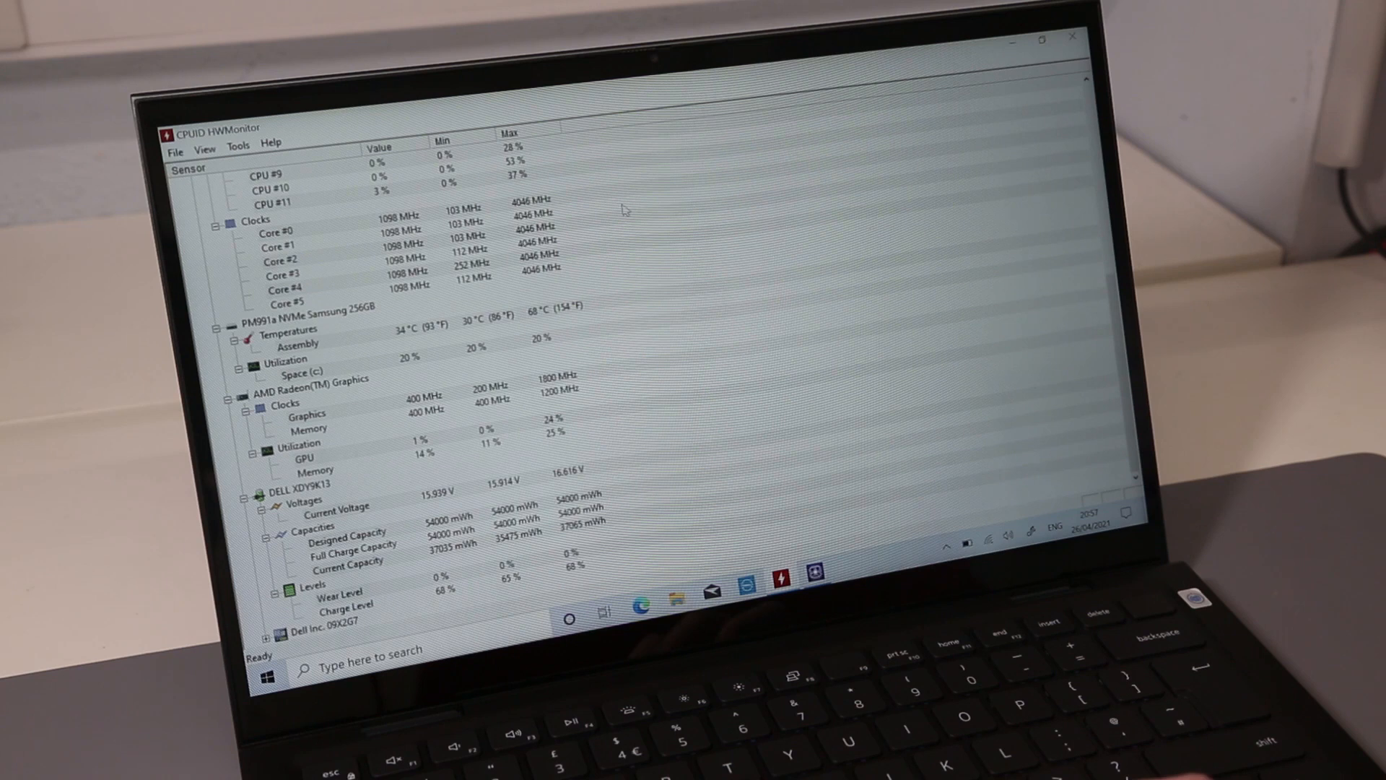
pyautogui.scroll(3)
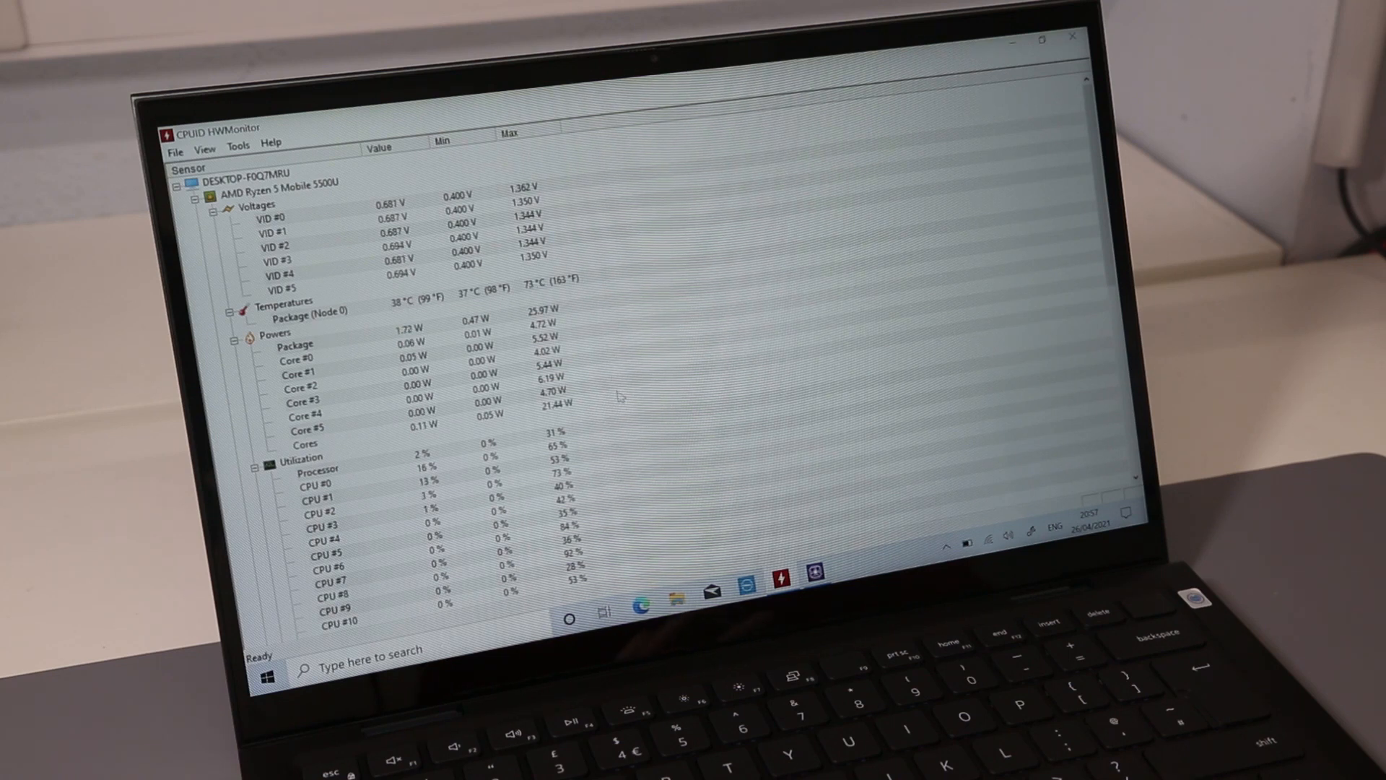
pyautogui.scroll(-3)
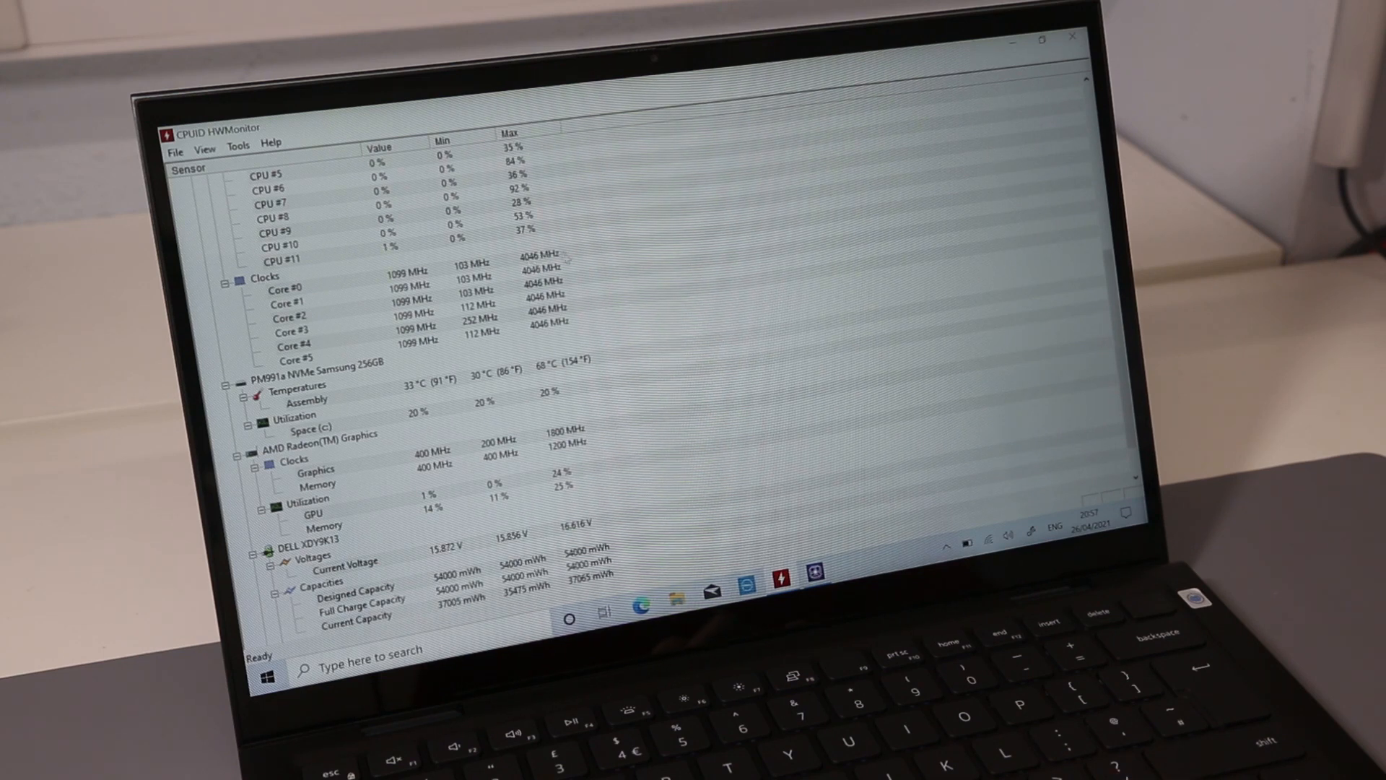
pyautogui.scroll(-3)
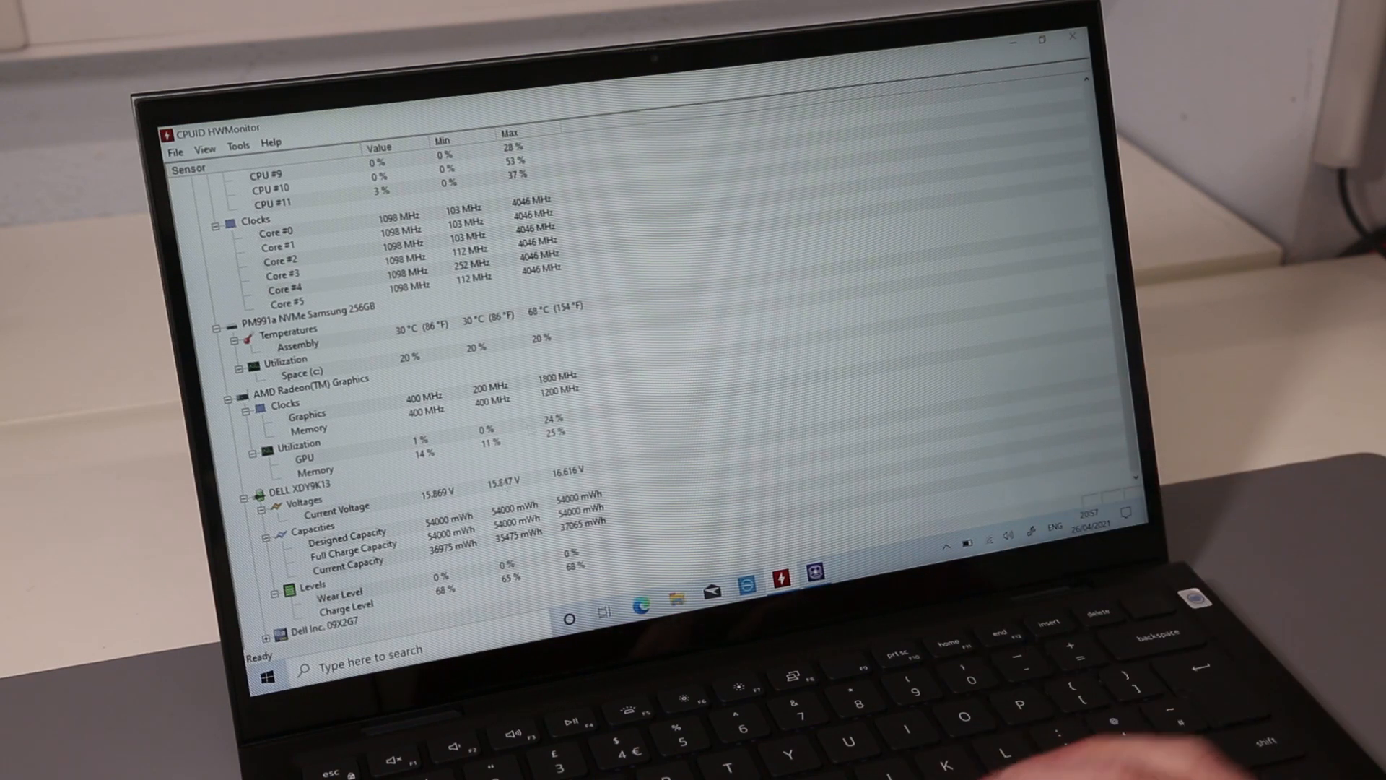
pyautogui.moveTo(1073, 35)
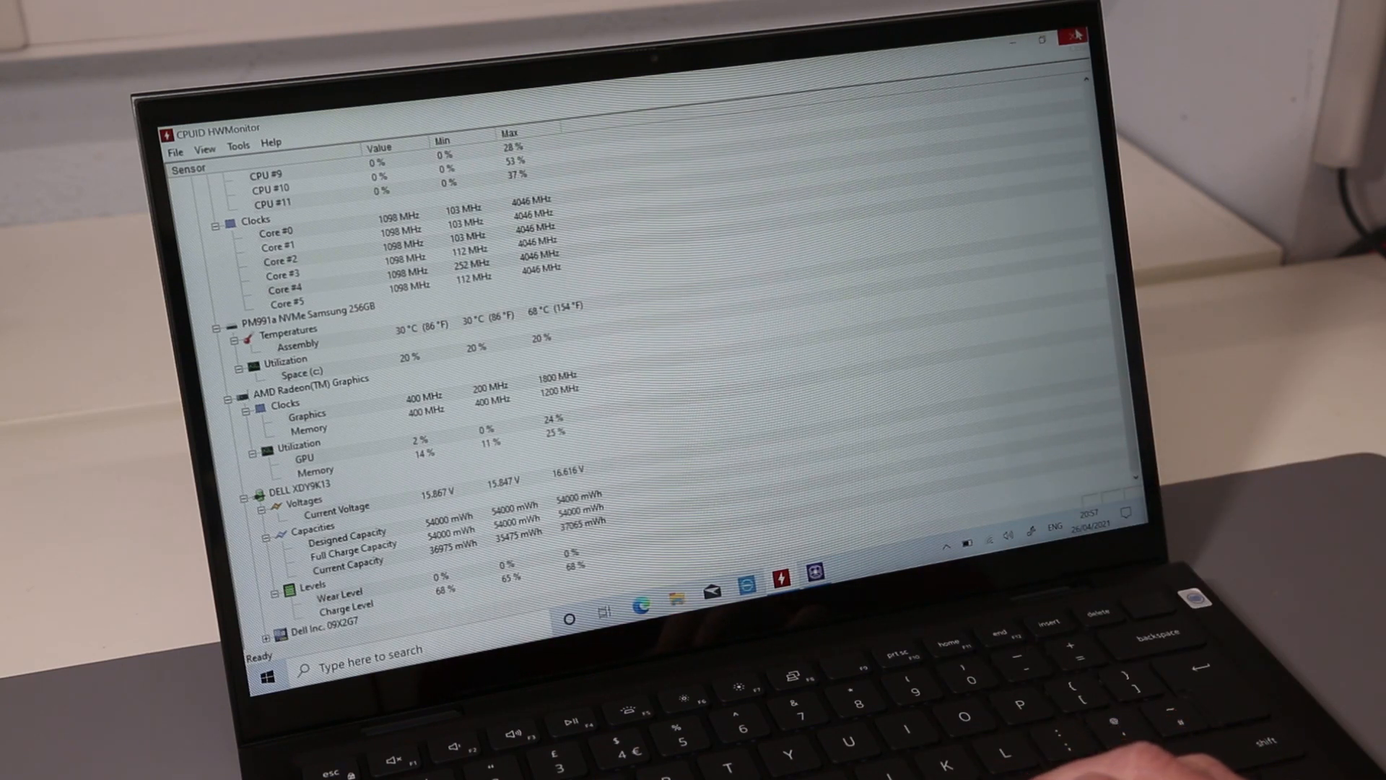